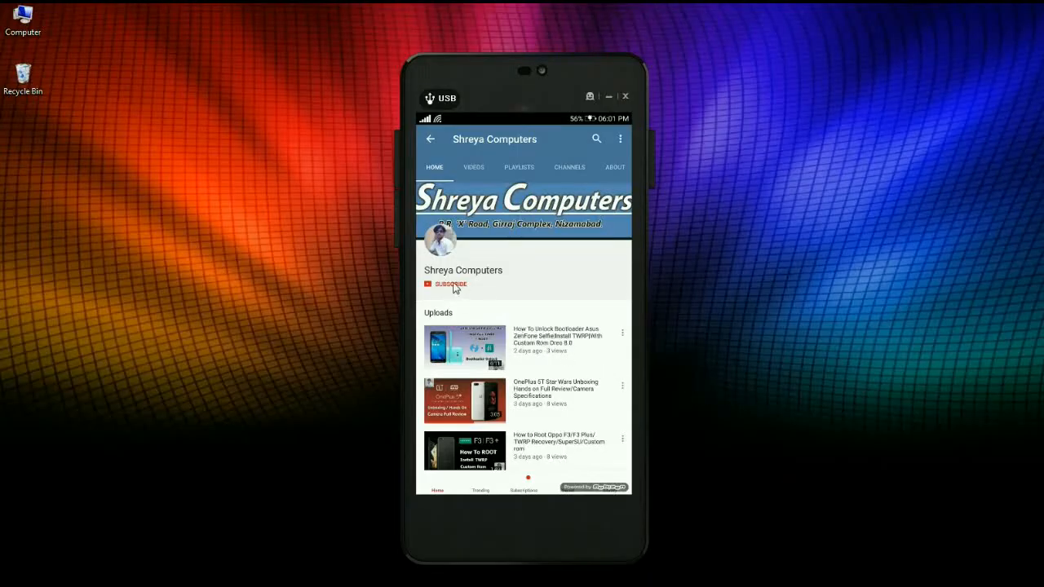
# Subscribe to Shreya Computers and set its notification bell to All
pyautogui.click(449, 283)
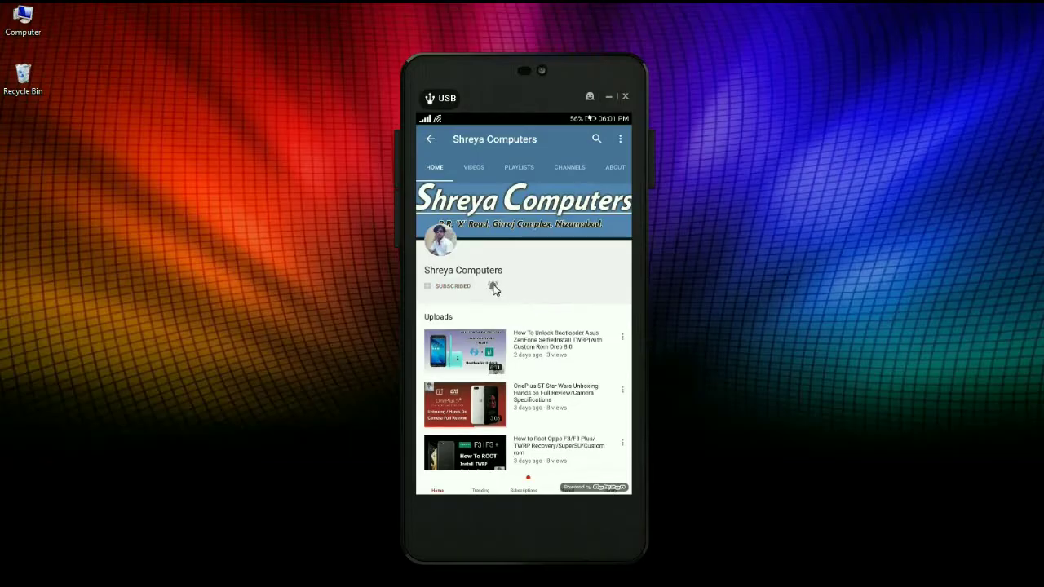
pyautogui.click(493, 285)
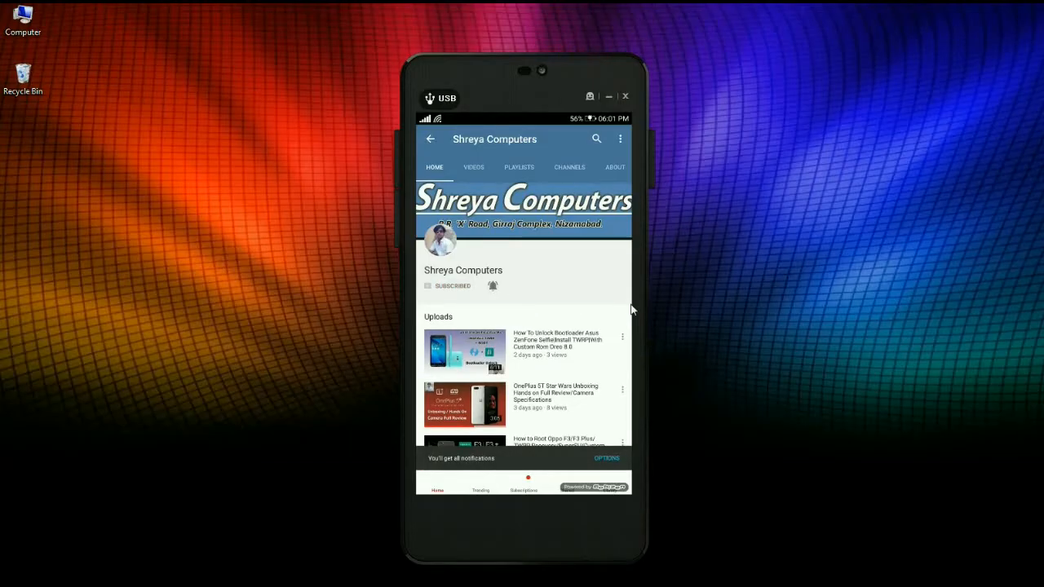